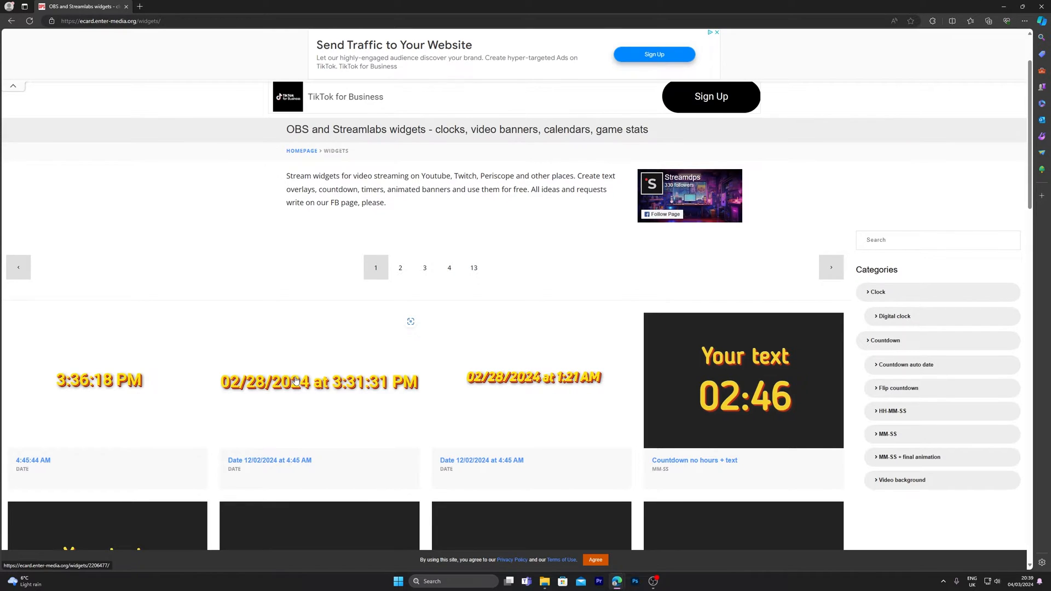
# Scroll the widget gallery down to the 'Countdown no hours + effects' widget
pyautogui.scroll(-3)
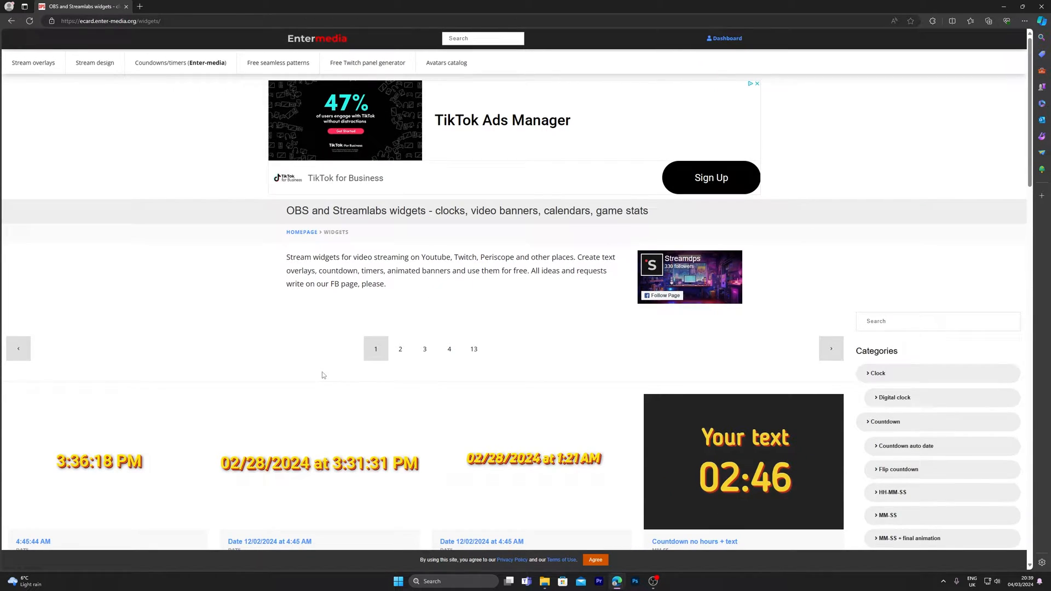
pyautogui.scroll(-3)
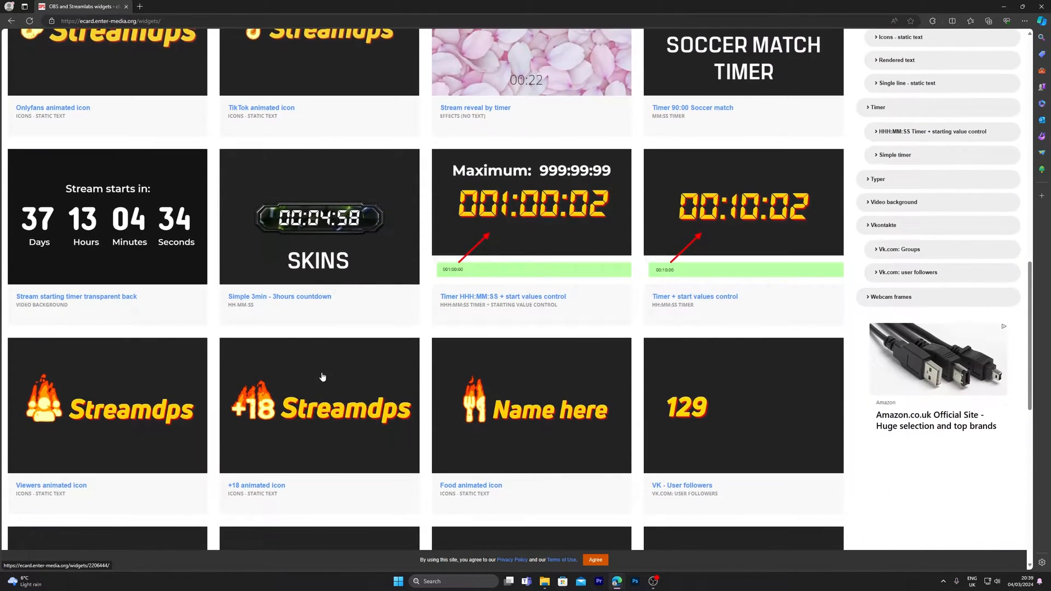
pyautogui.scroll(-3)
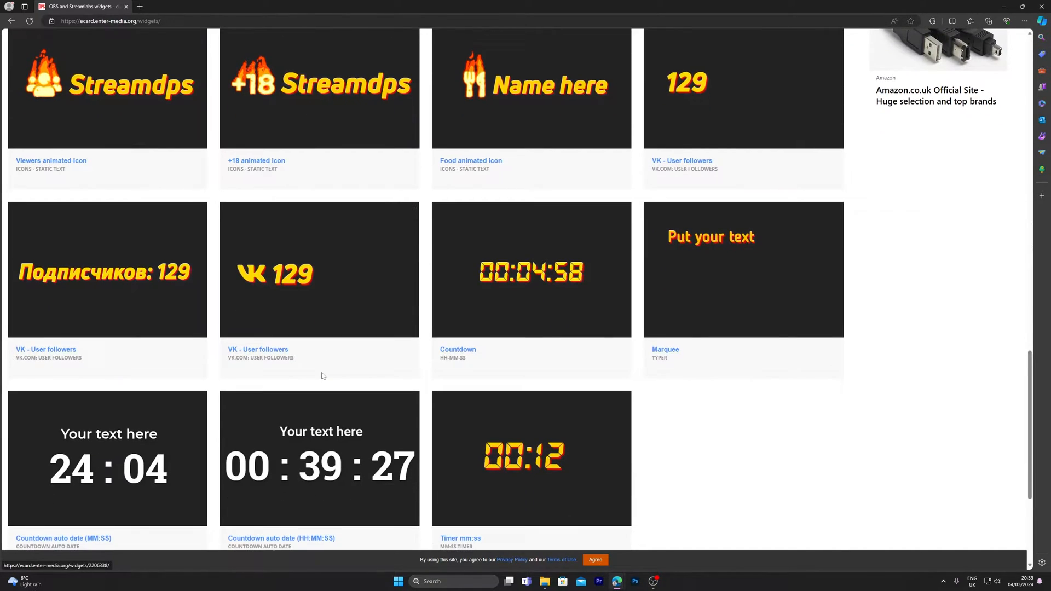
pyautogui.scroll(-3)
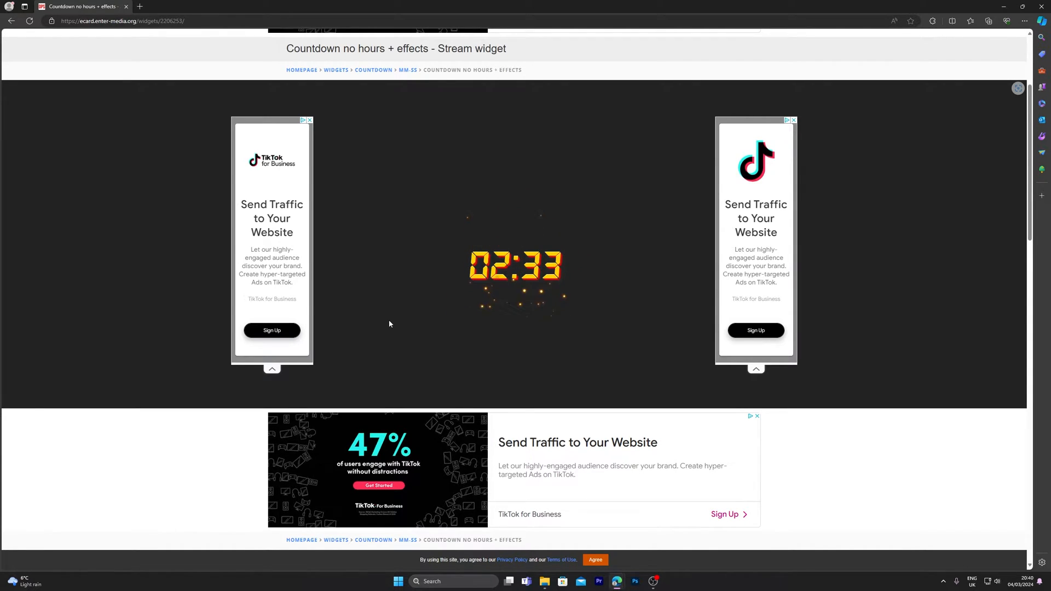
# Set the countdown time to 5 minutes and choose a green Text 1 colour
pyautogui.scroll(-3)
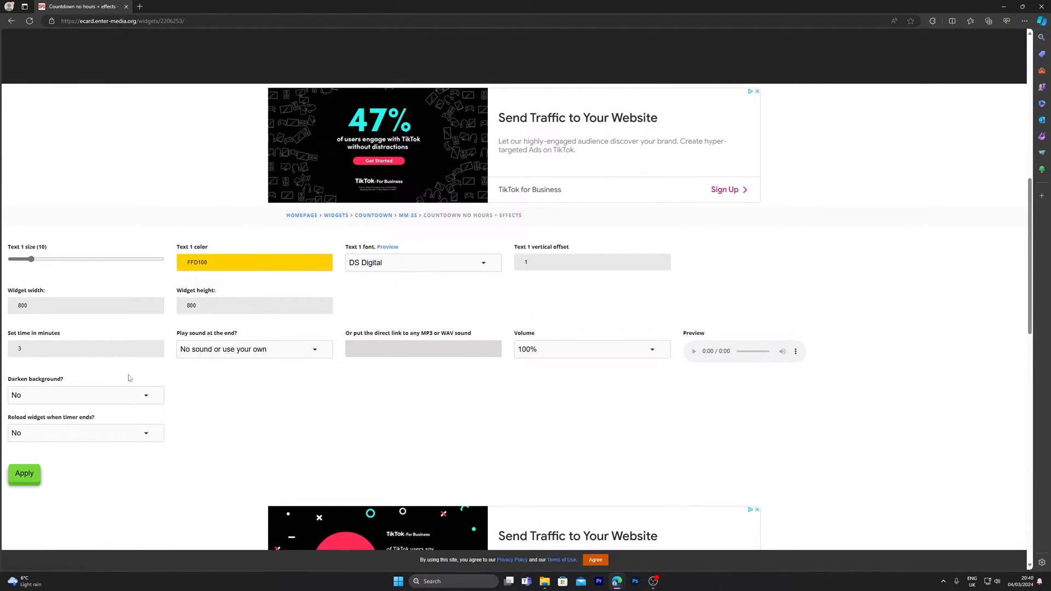
pyautogui.click(85, 349)
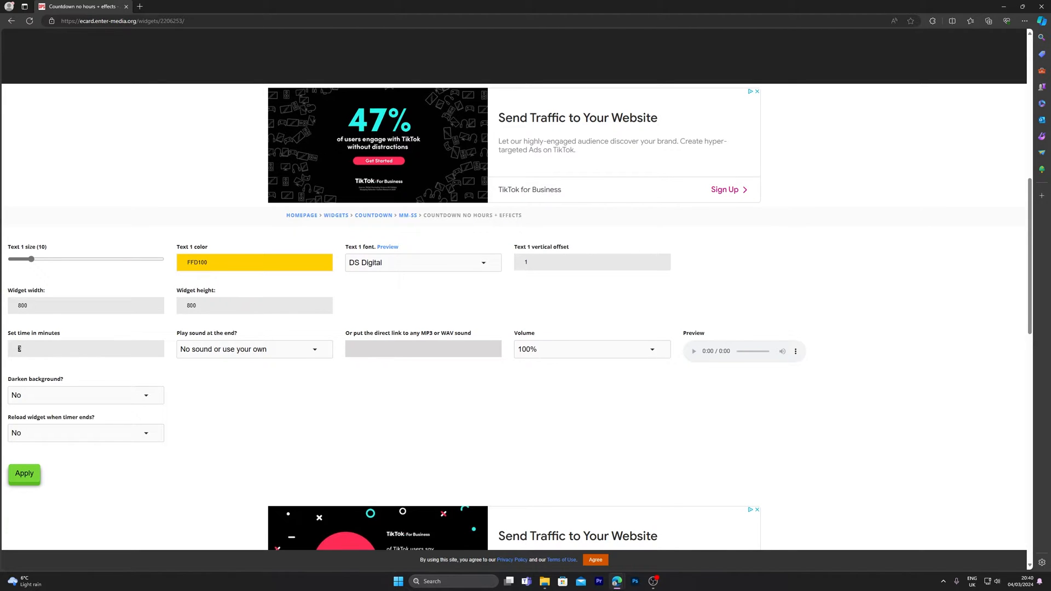
pyautogui.write('5')
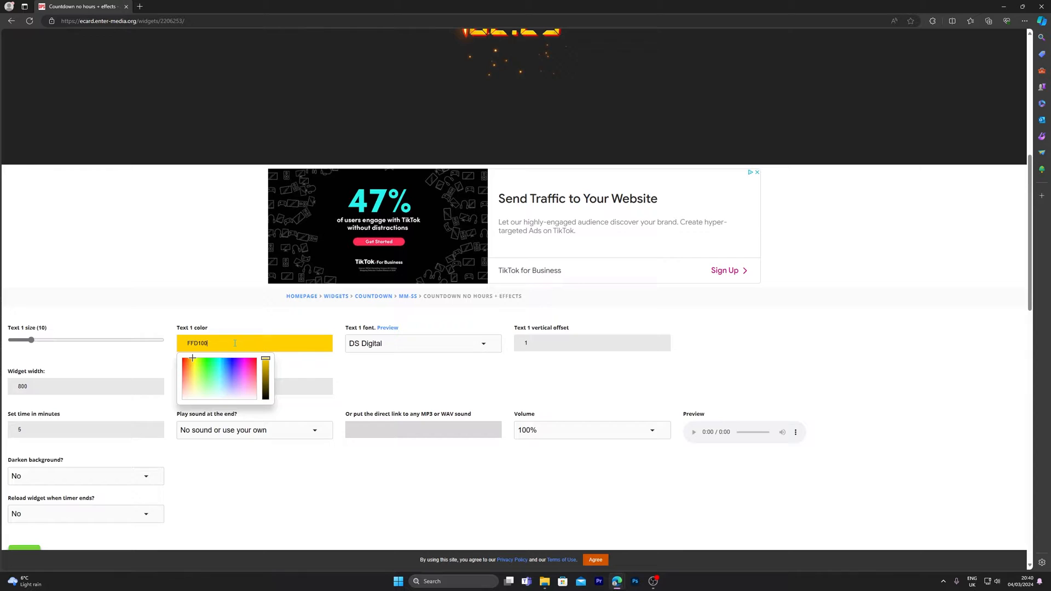
pyautogui.click(199, 364)
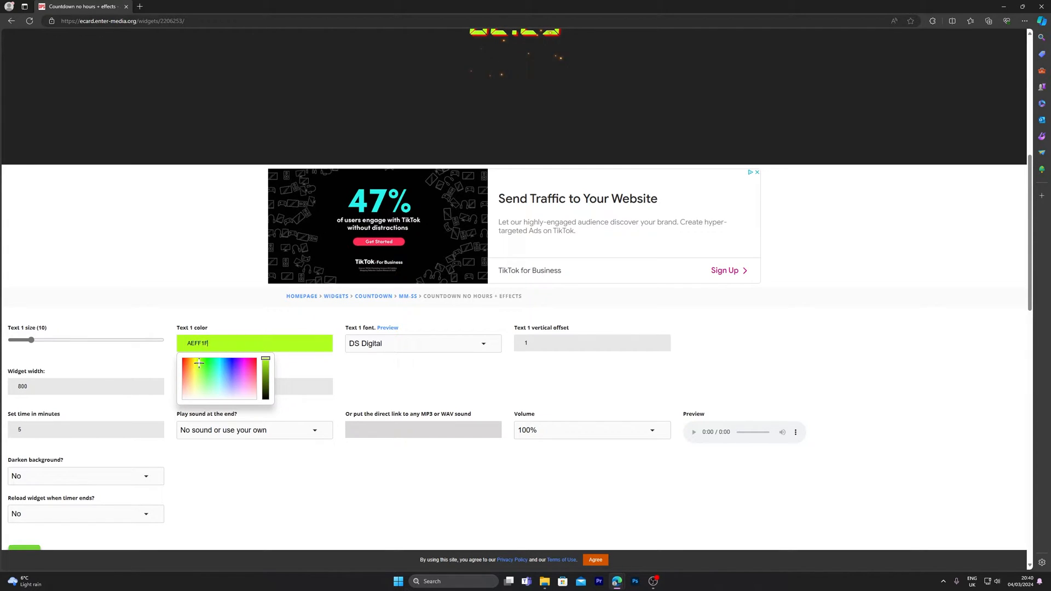
pyautogui.click(206, 364)
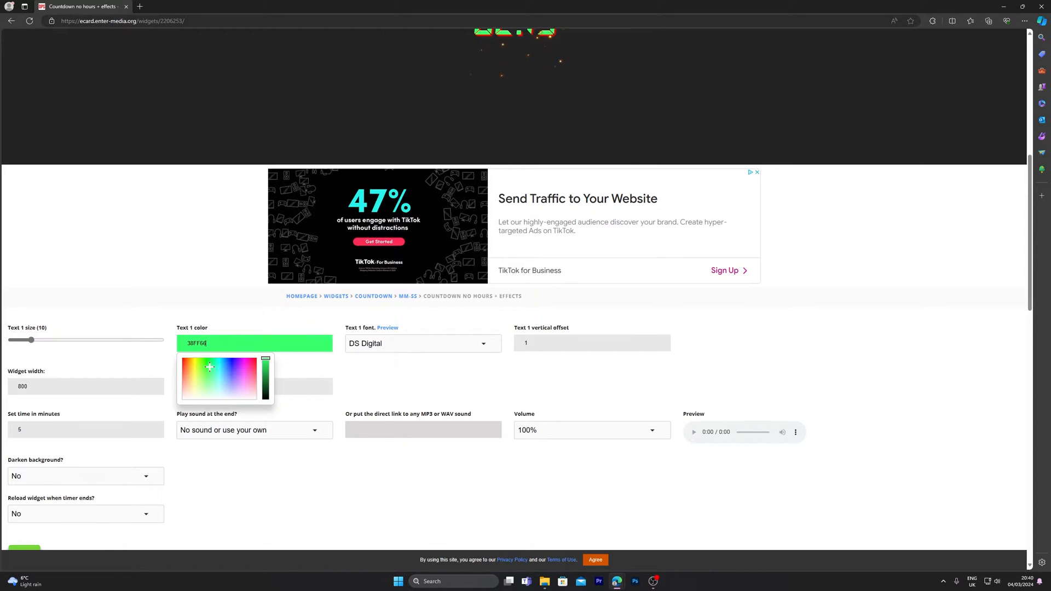
pyautogui.click(266, 368)
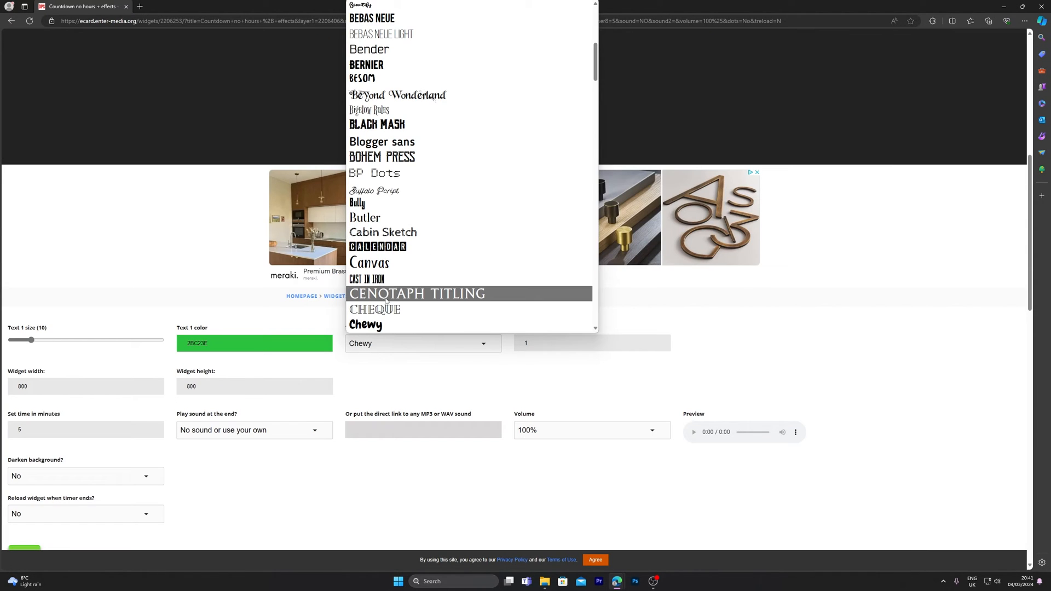
pyautogui.moveTo(395, 264)
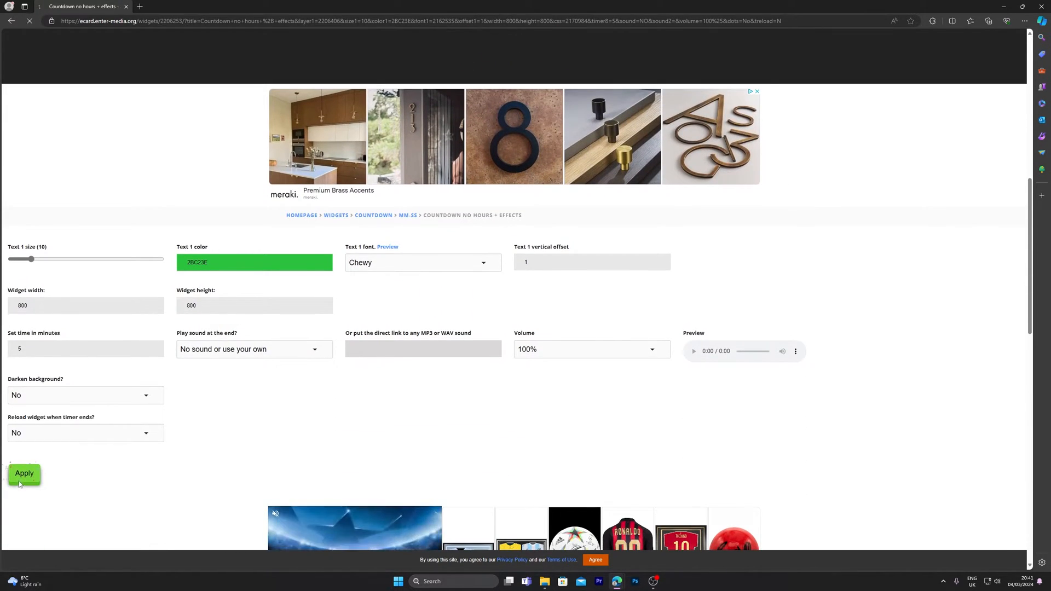
# Apply settings, enlarge Text 1 size to 17.6, reapply, and select the OBS source link
pyautogui.click(24, 473)
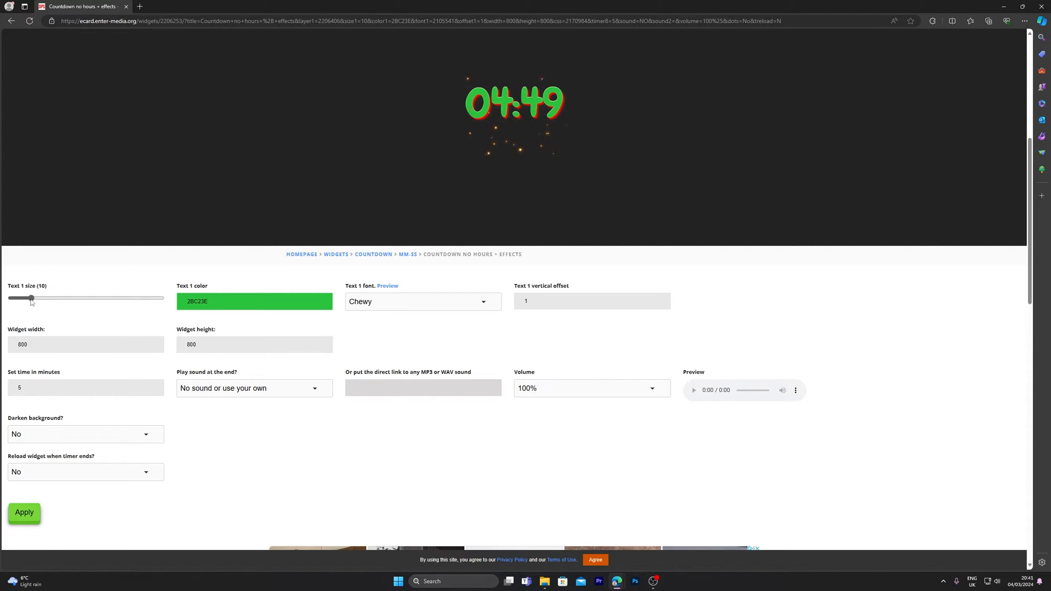
pyautogui.moveTo(30, 299); pyautogui.dragTo(47, 298)
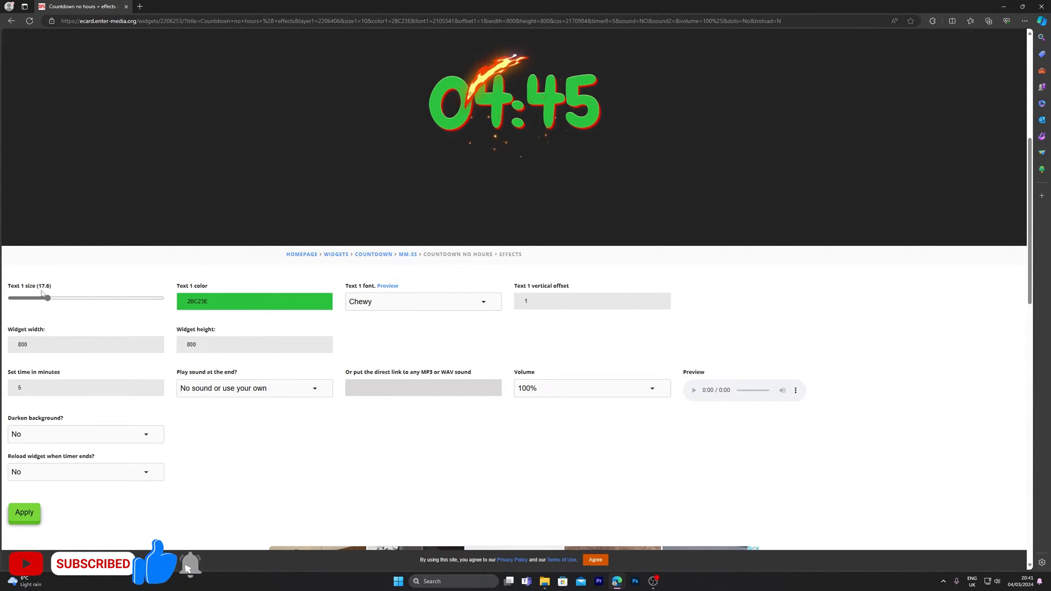
pyautogui.click(24, 513)
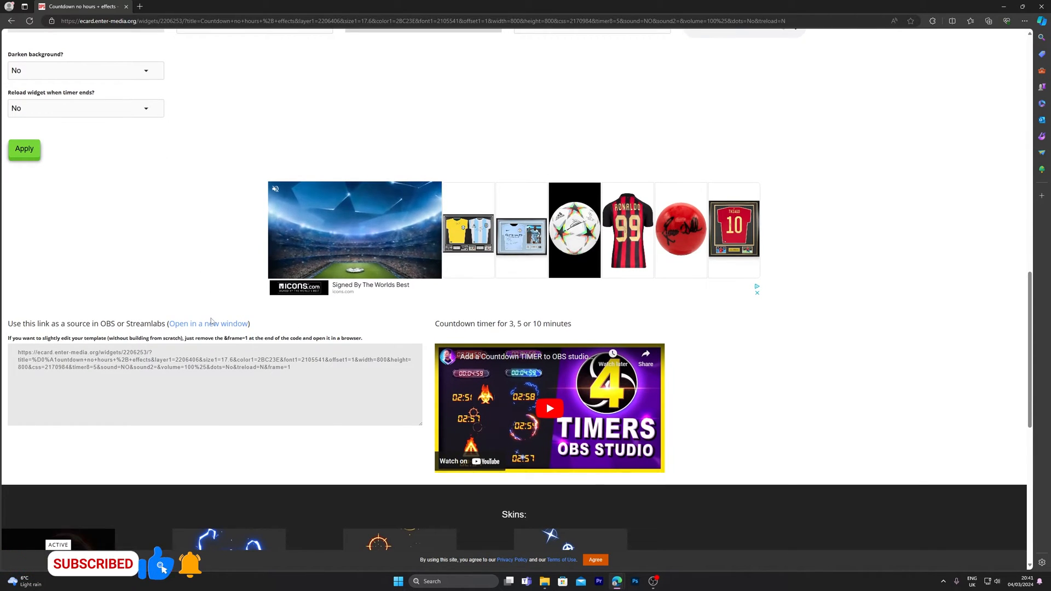
pyautogui.click(208, 323)
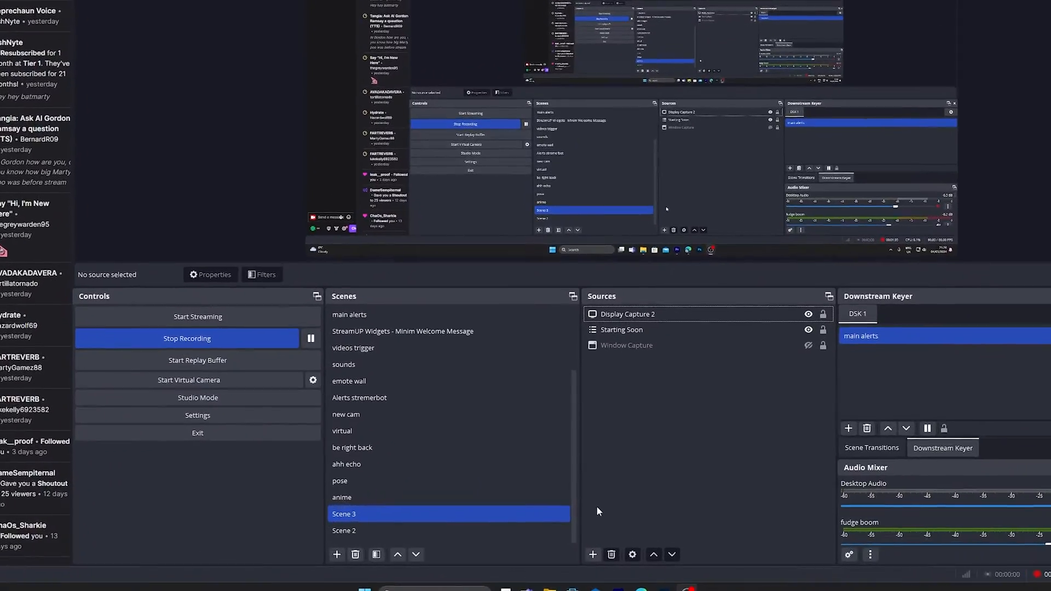
# Create a Browser source named 'timer' in Scene 3
pyautogui.click(591, 555)
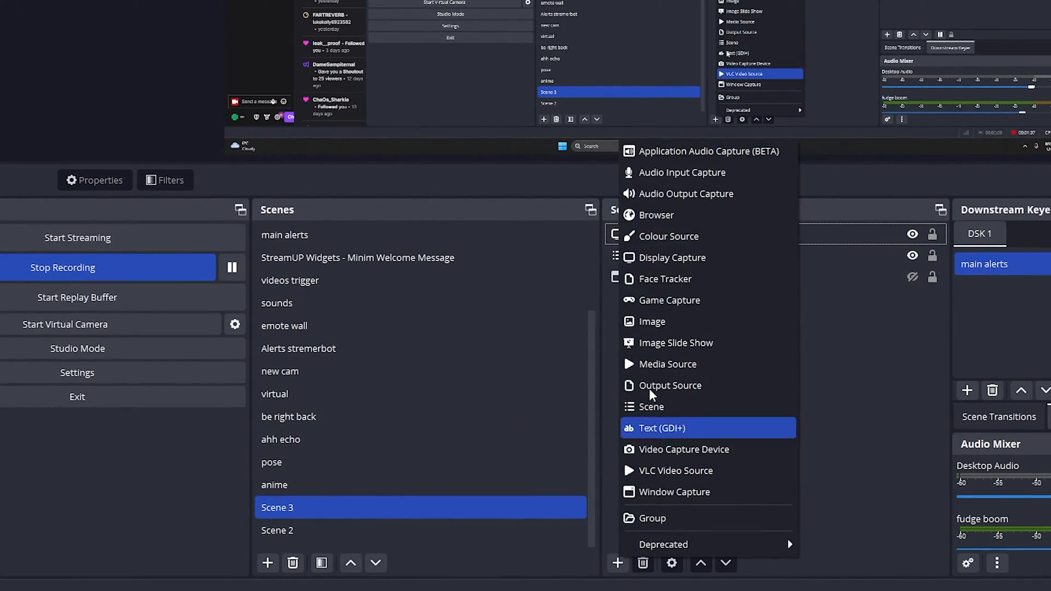
pyautogui.click(657, 214)
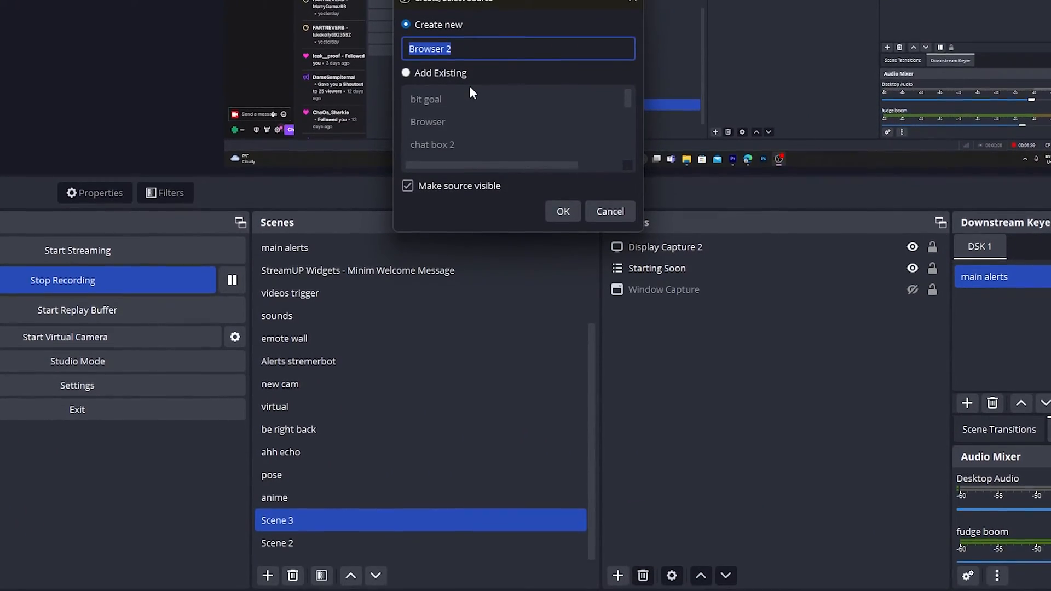
pyautogui.write('timer')
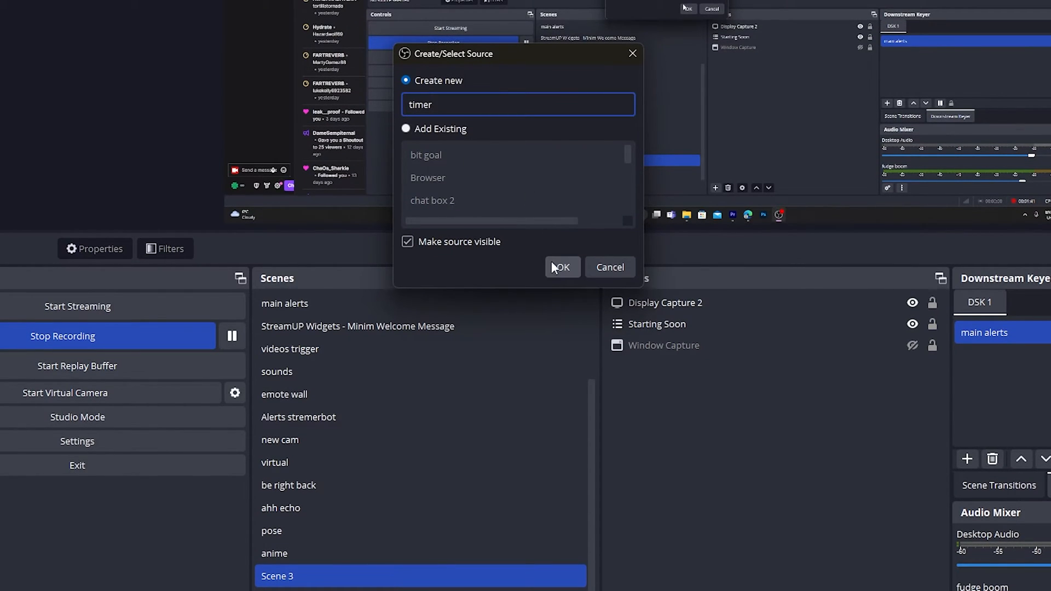
pyautogui.click(561, 267)
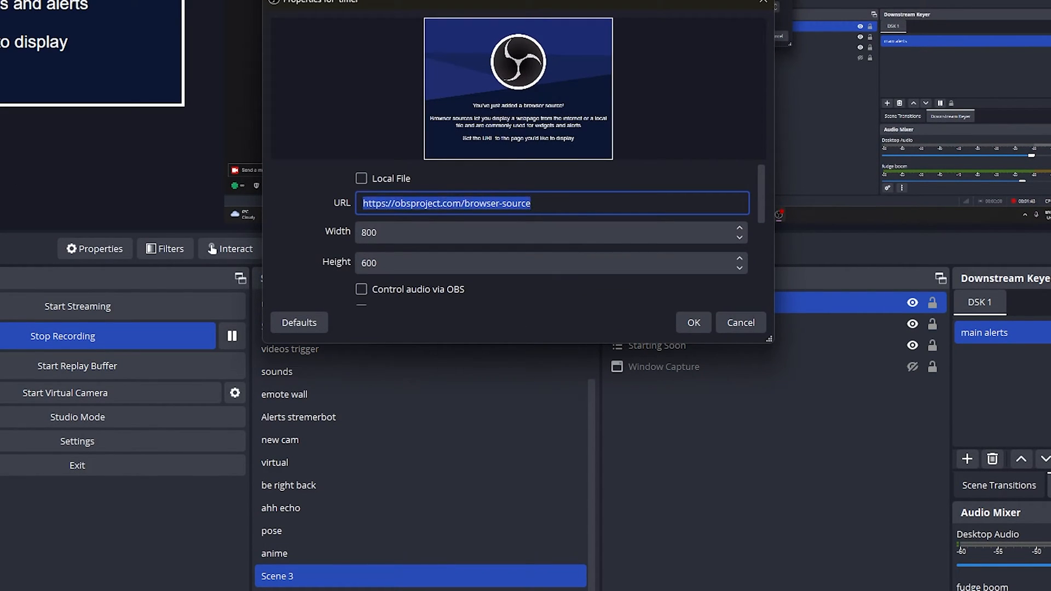
# Give the timer source the widget URL, width 1920, and refresh when the scene activates
pyautogui.write('2170984&timer8=5&sound=NO&sound2=&volume=100%25&dots=No&treload=N&frame=1')
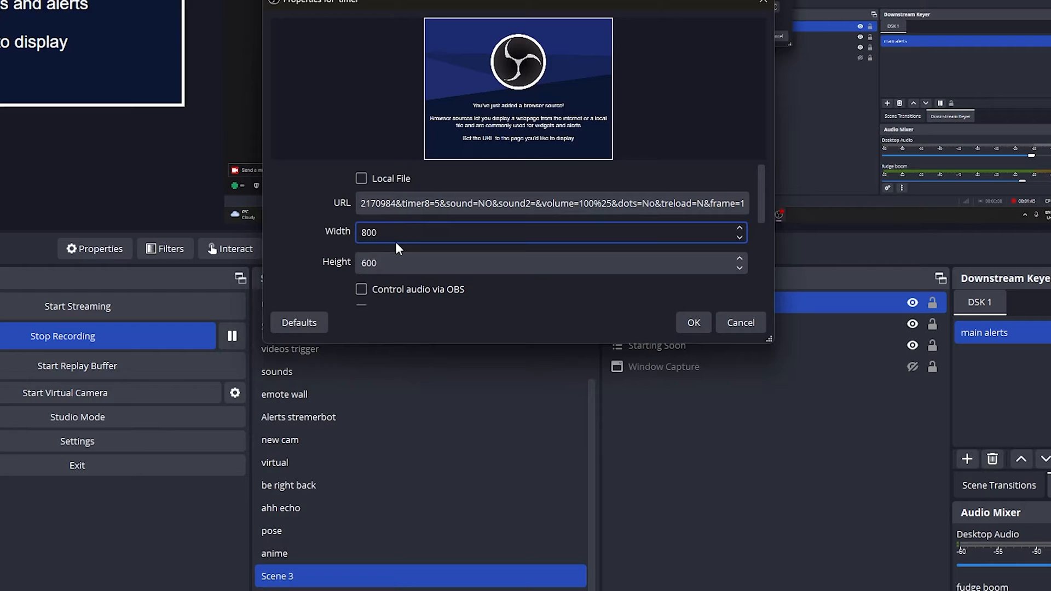
pyautogui.write('1920')
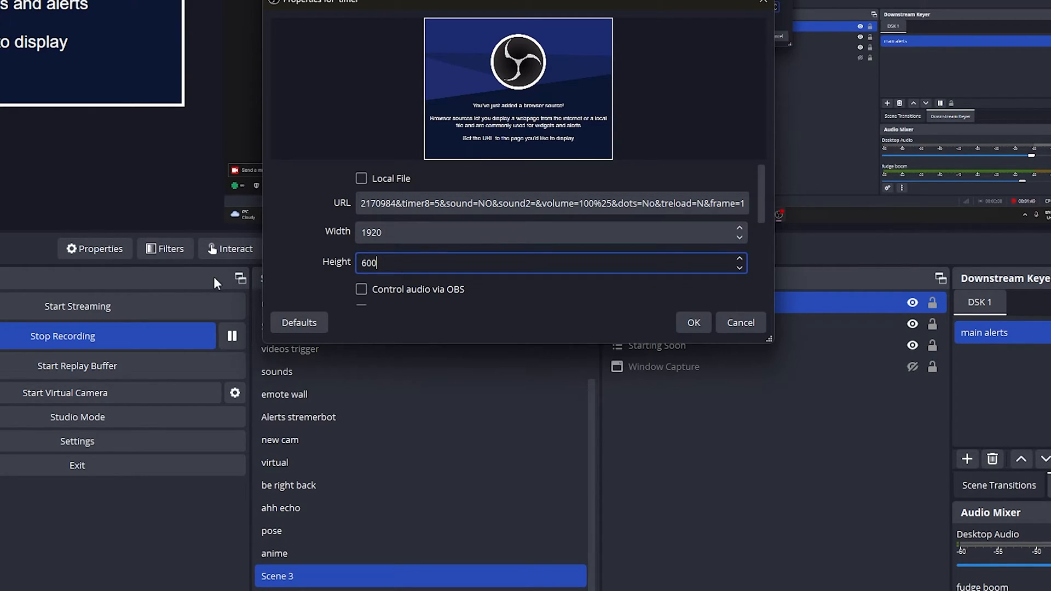
pyautogui.write('1')
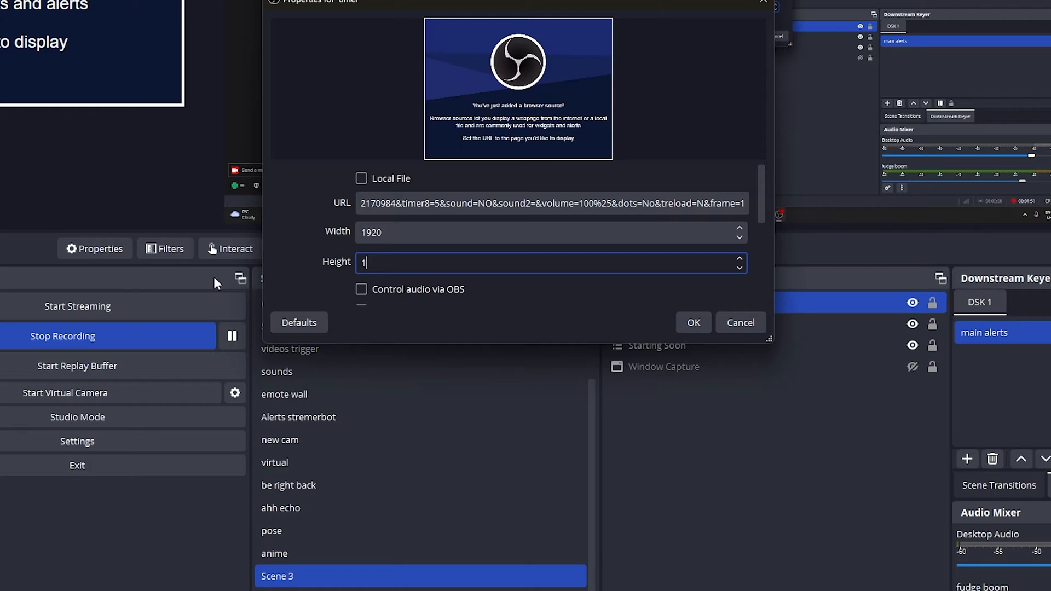
pyautogui.scroll(-3)
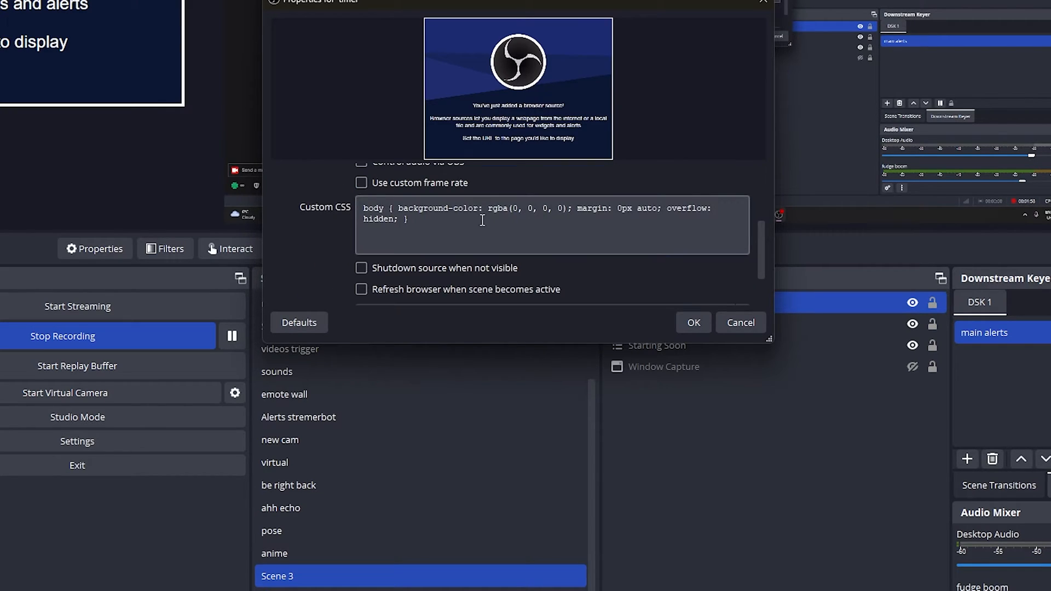
pyautogui.scroll(-3)
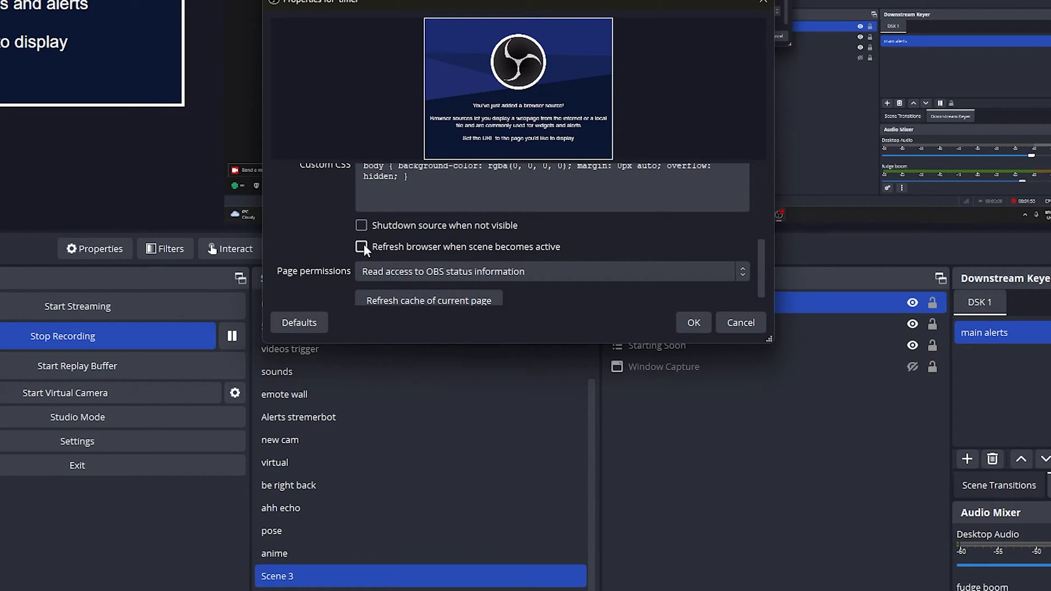
pyautogui.click(361, 247)
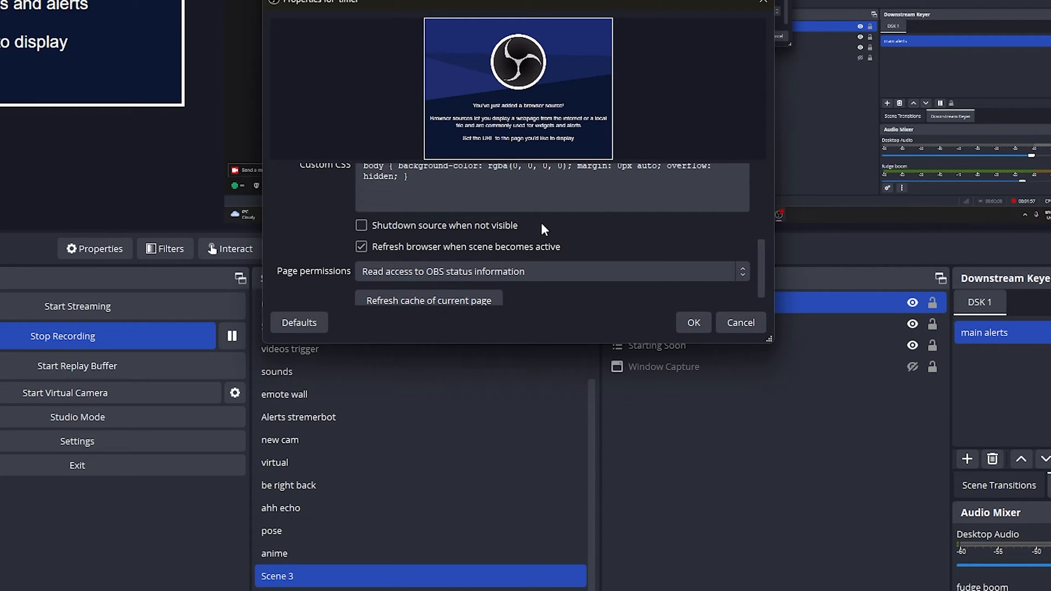
pyautogui.moveTo(703, 238)
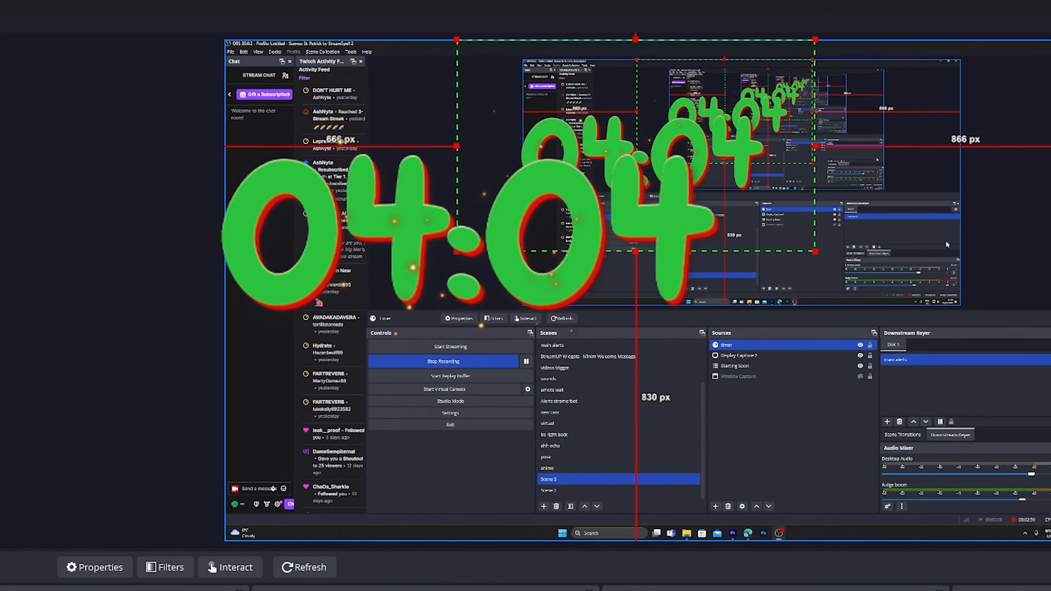
# Confirm the timer properties so the green countdown appears in the preview
pyautogui.click(738, 367)
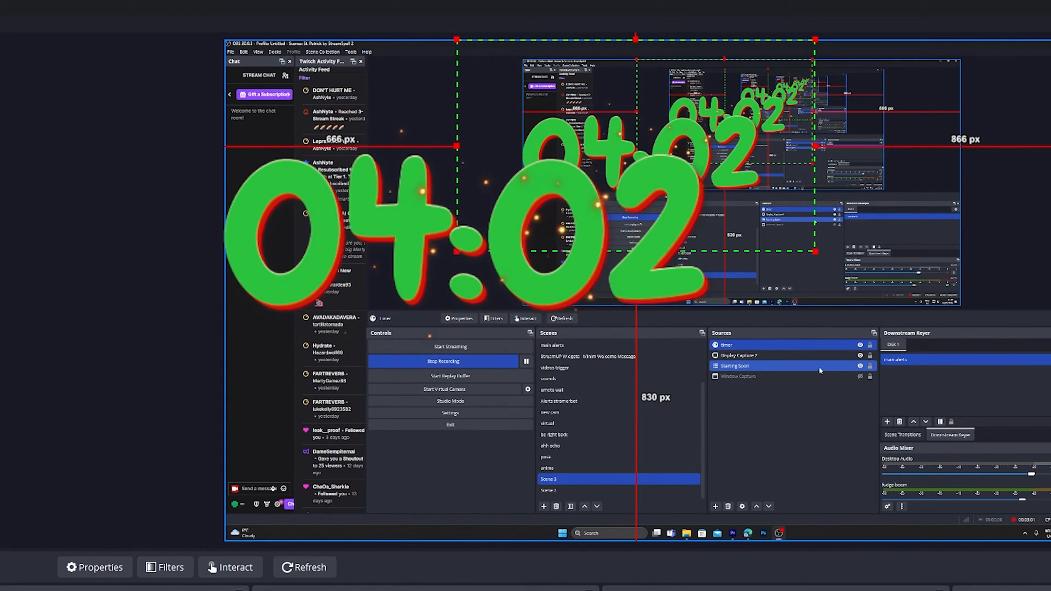